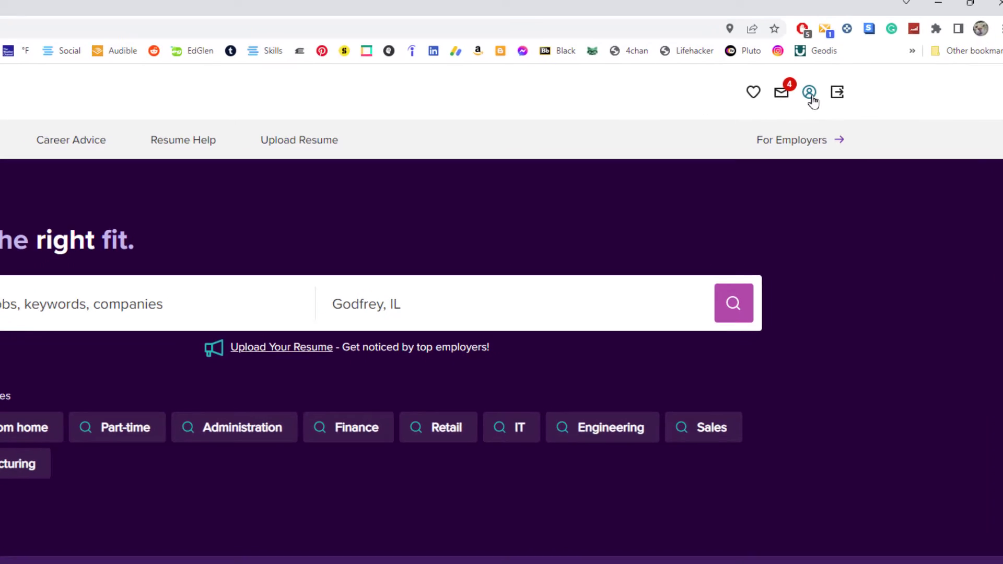
Step: Go to My Profile from the account icon on the job search page
click(809, 92)
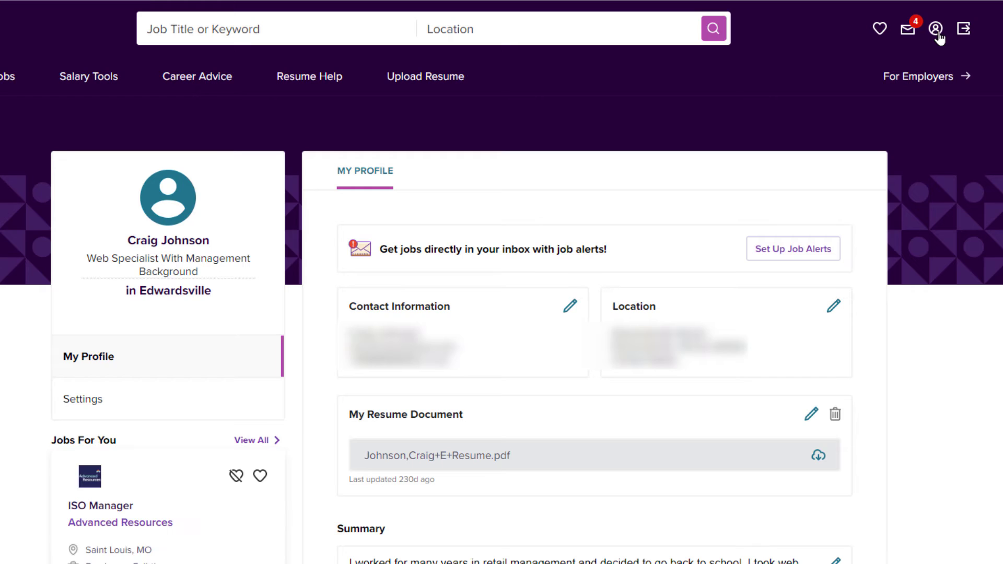
mouse_move(500, 239)
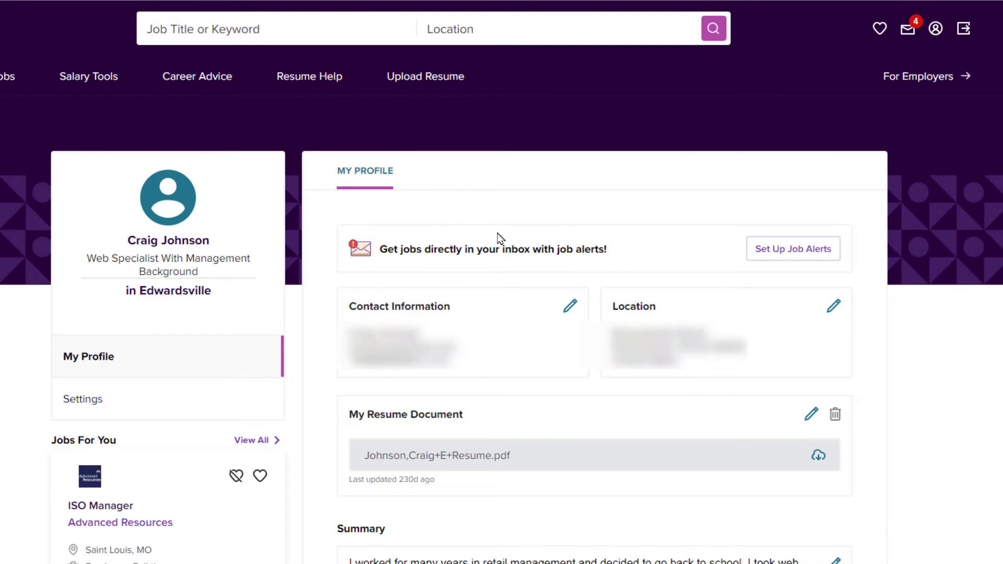
mouse_move(299, 366)
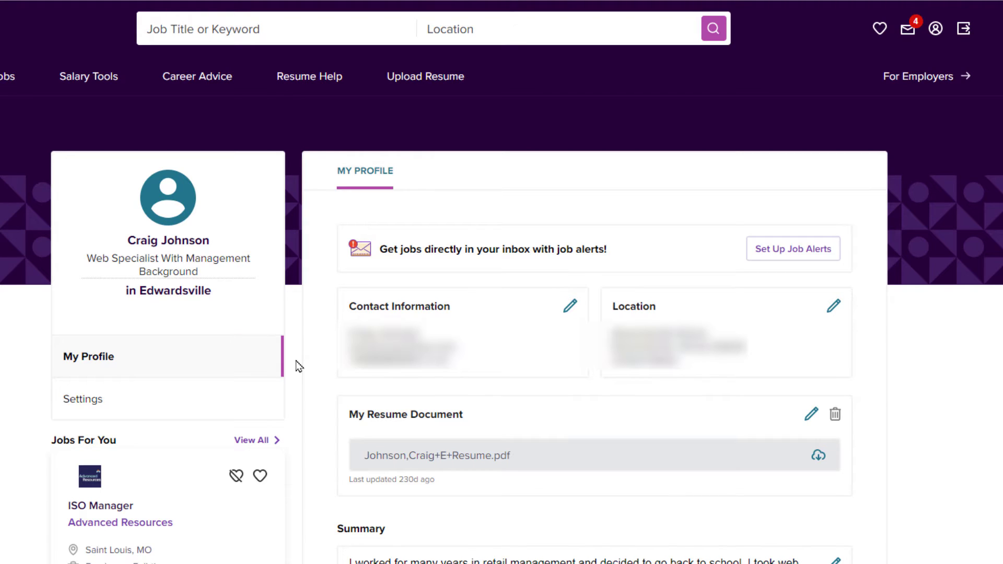
mouse_move(313, 435)
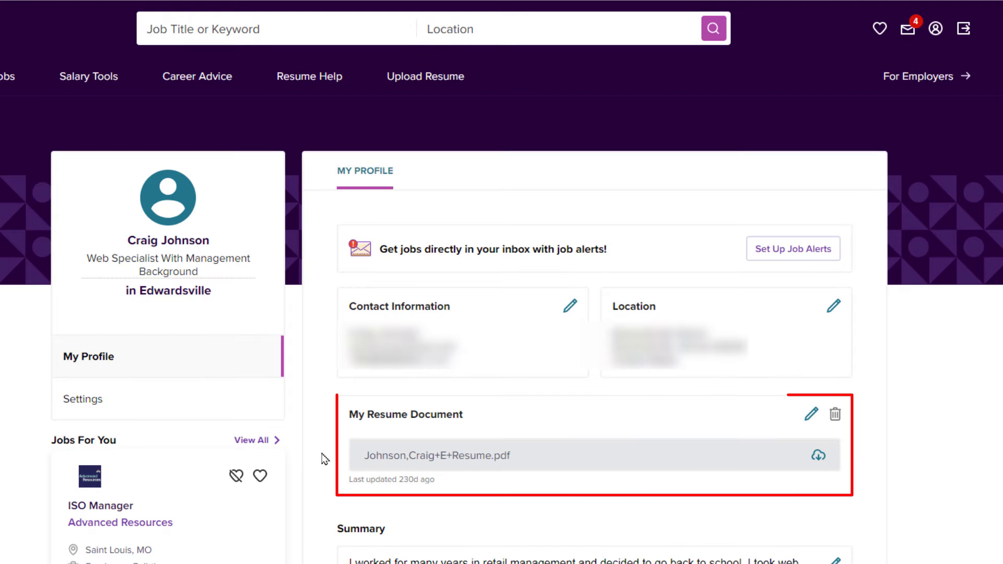
mouse_move(503, 470)
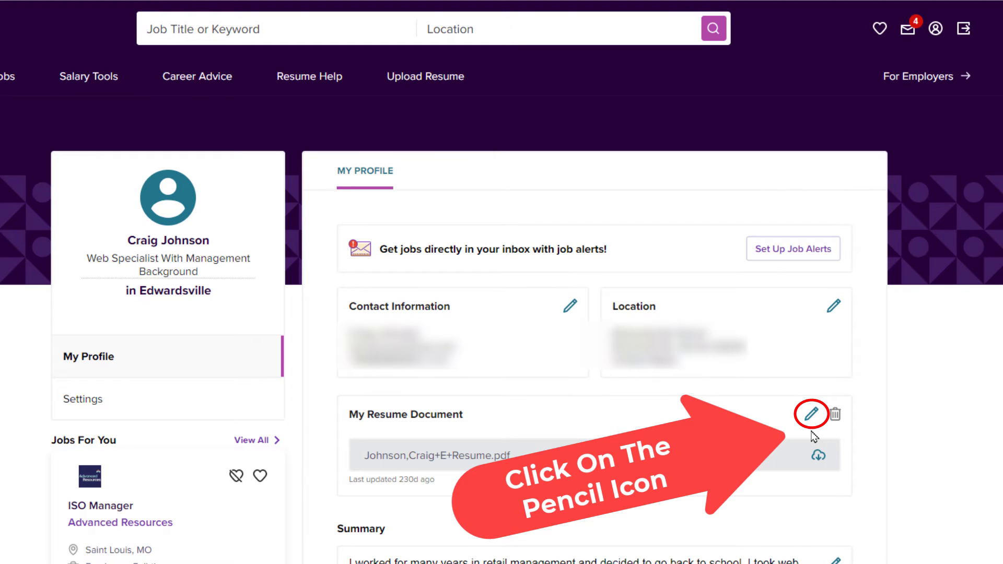
Step: Start replacing the stored resume via the pencil icon beside My Resume Document
click(810, 414)
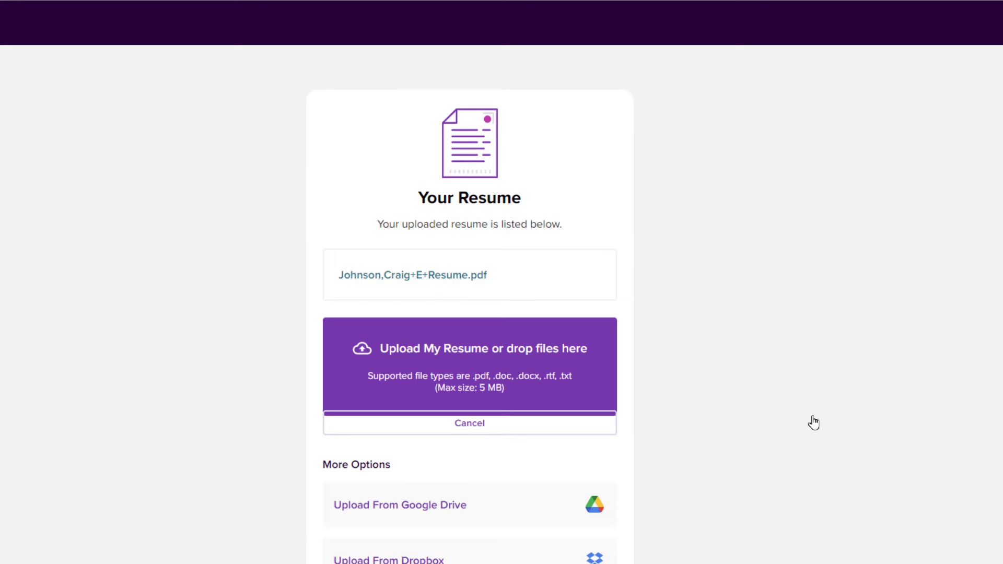
mouse_move(518, 376)
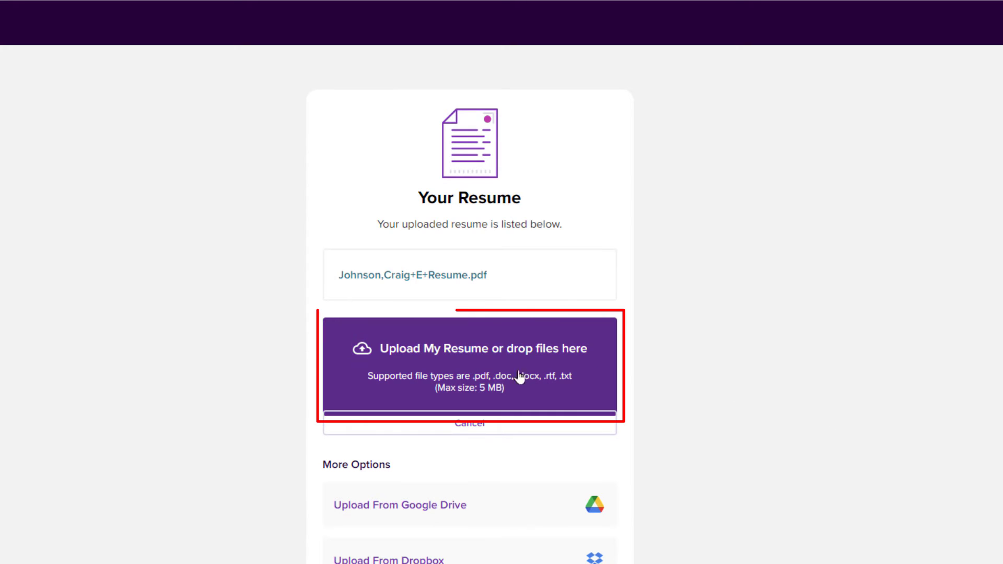
mouse_move(471, 380)
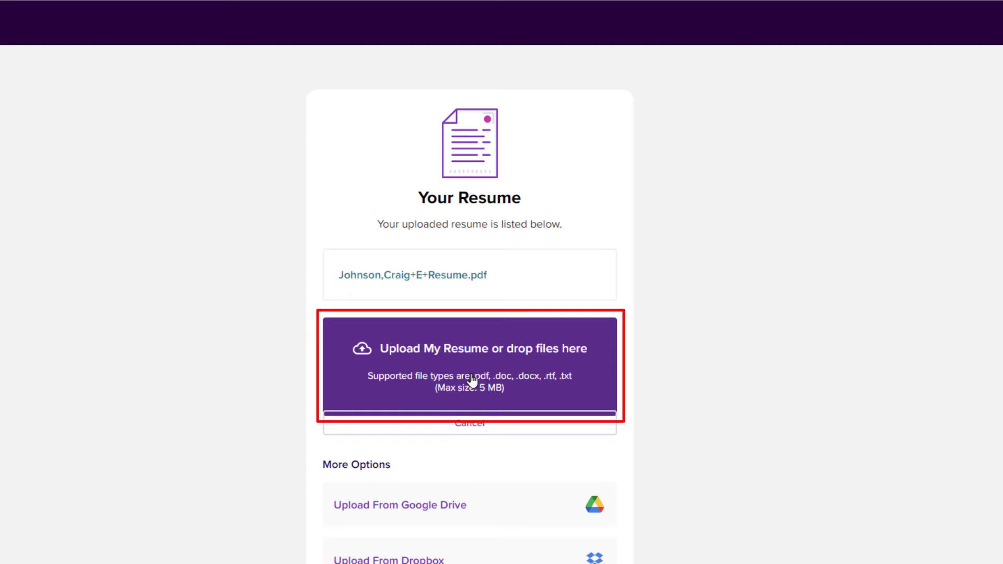
mouse_move(465, 377)
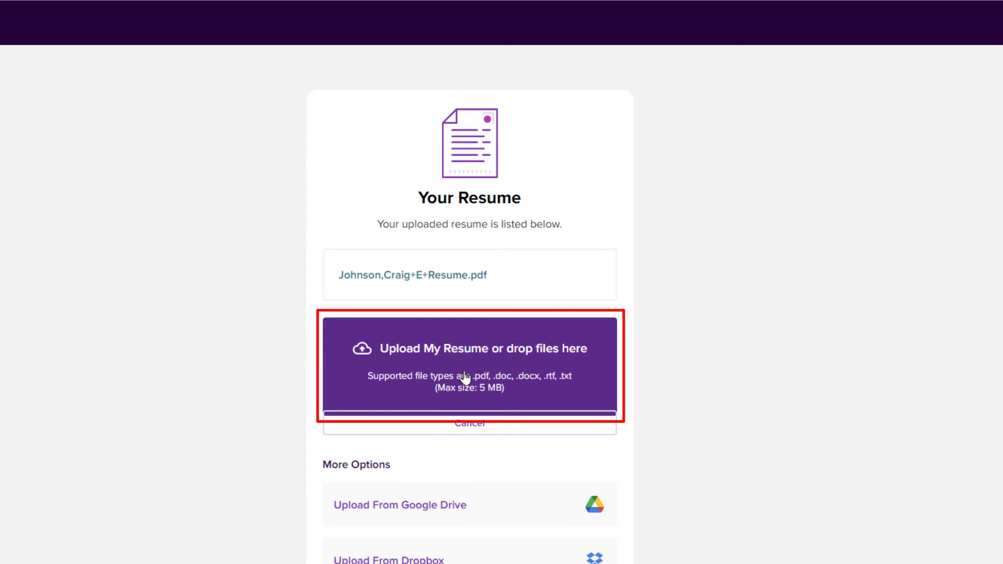
Step: Choose Updated Resume July 2022.pdf from the Important Documents folder as the upload file
click(469, 367)
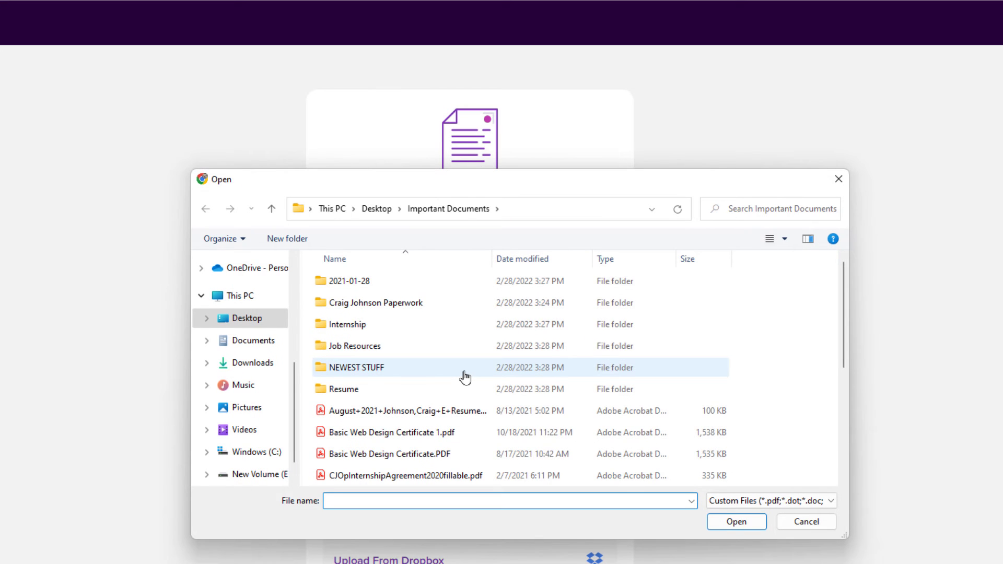
scroll(down, 3)
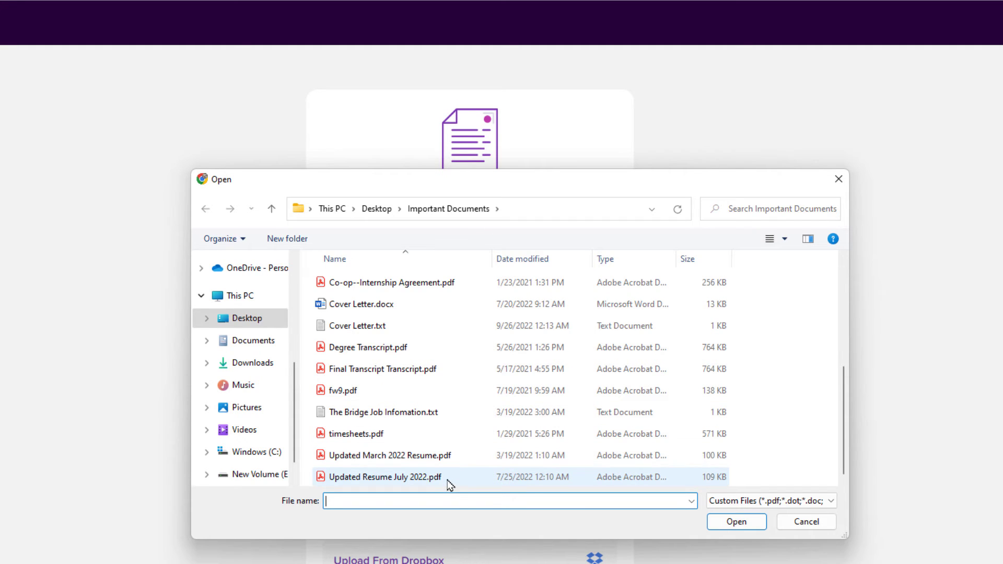
click(385, 478)
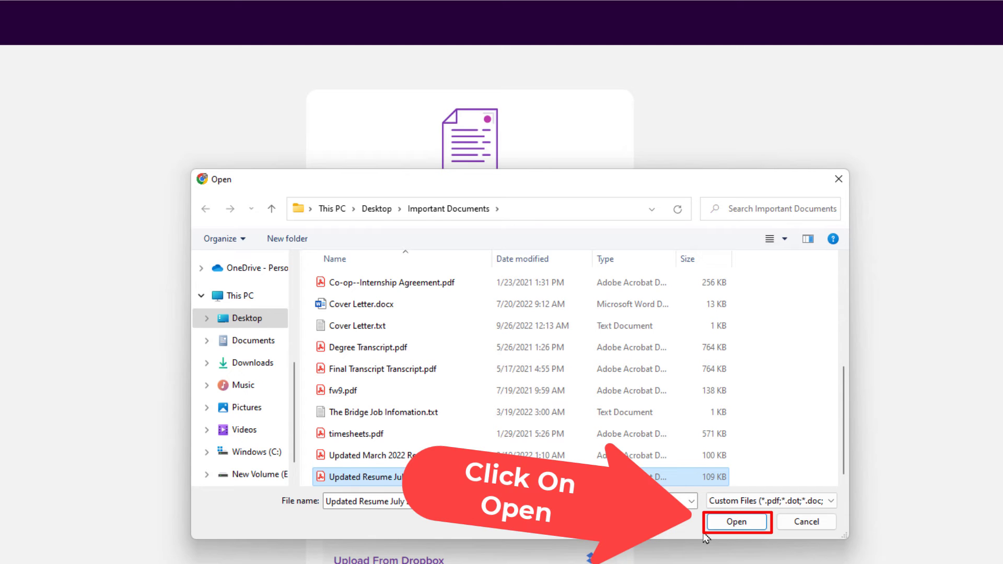
Step: Confirm the chosen file and submit Updated Resume July 2022.pdf for upload
click(737, 521)
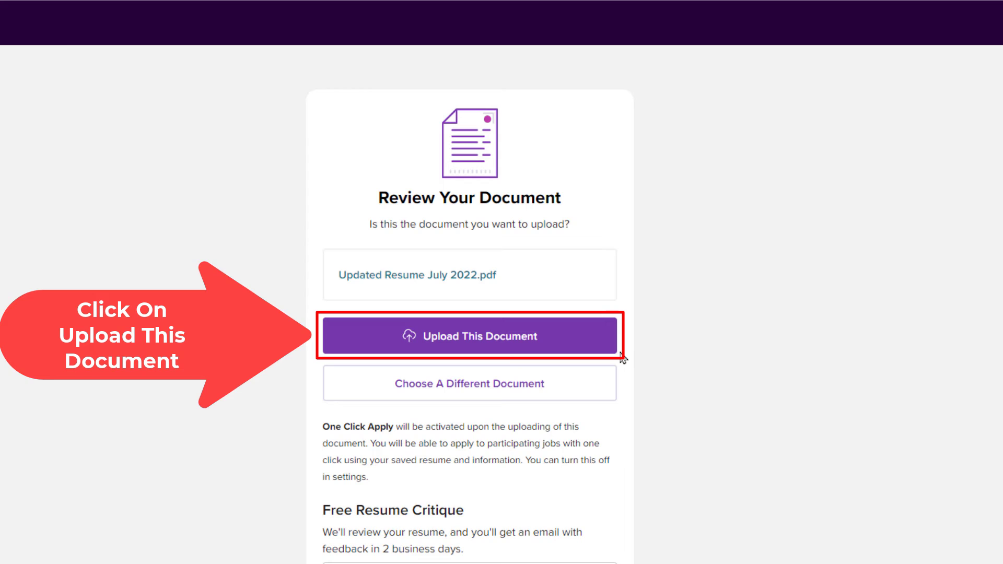
click(469, 335)
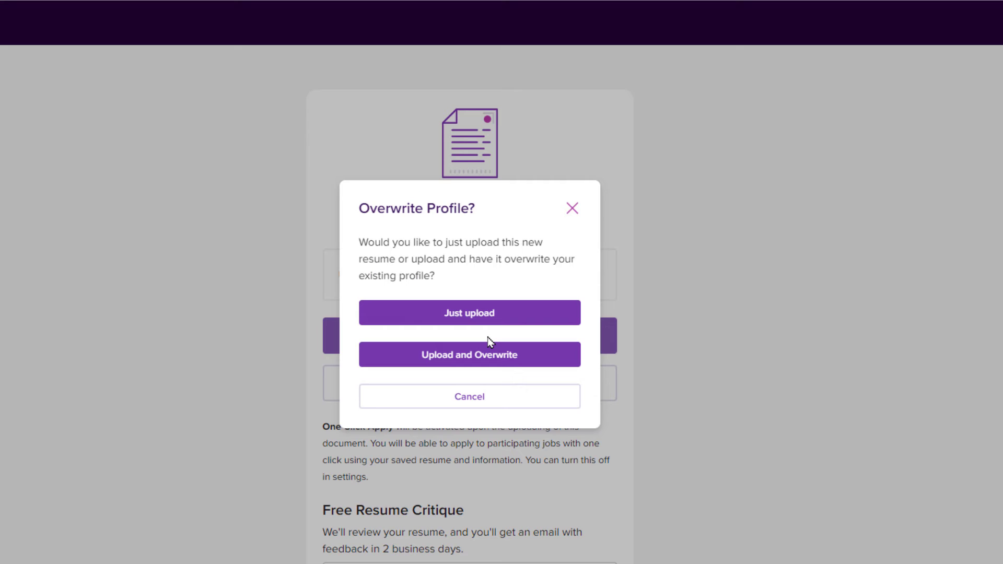
mouse_move(586, 346)
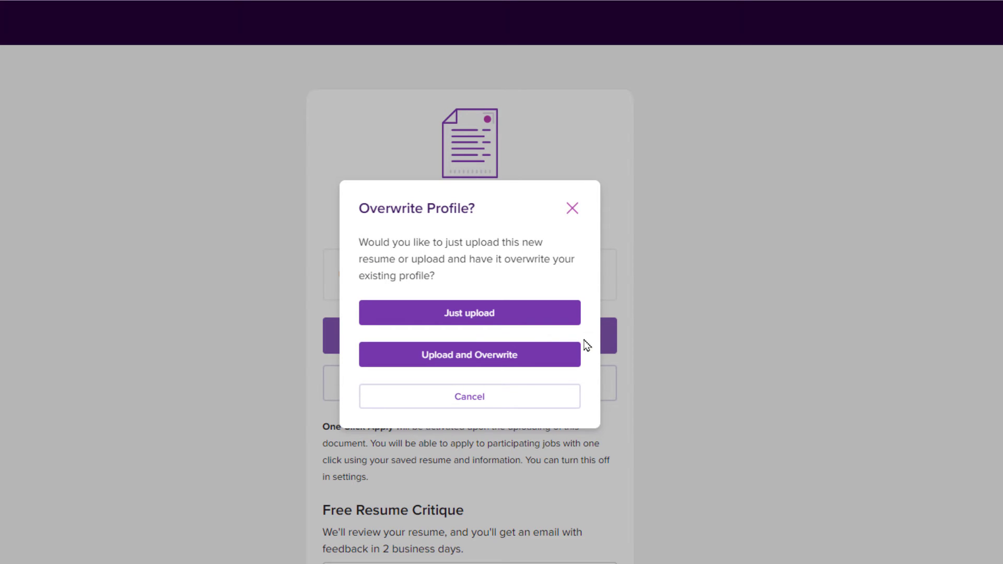
mouse_move(578, 350)
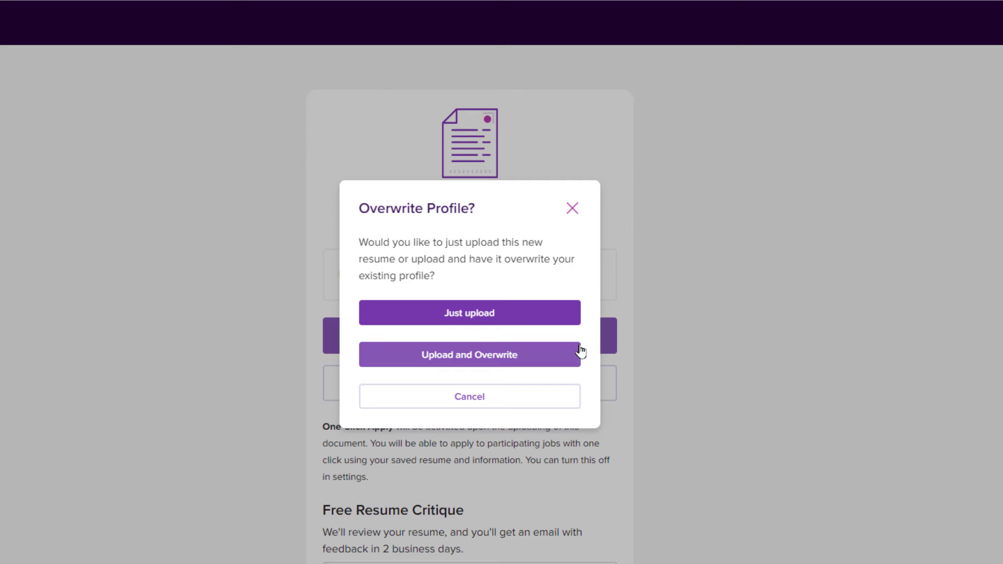
mouse_move(577, 355)
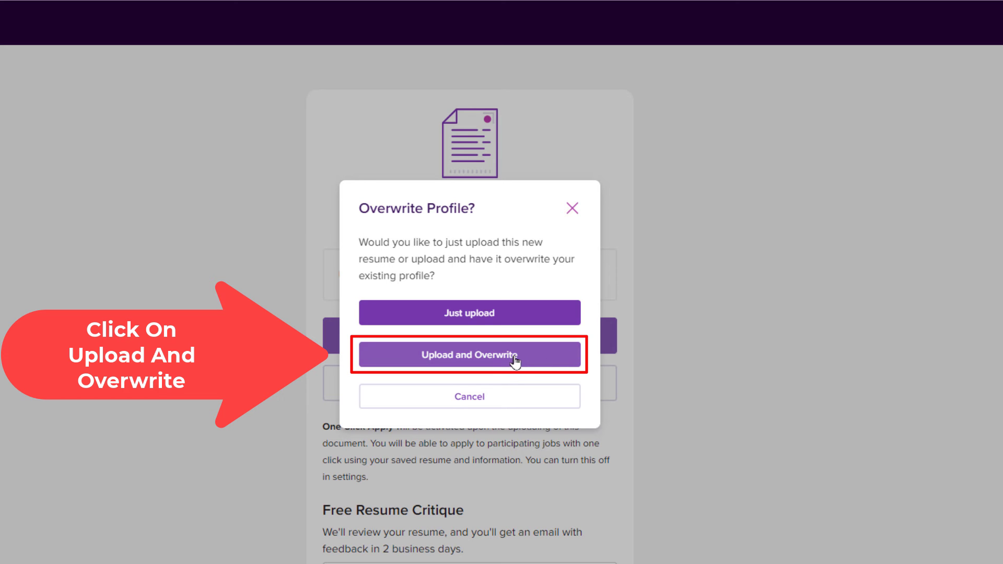
Step: Upload and overwrite so the profile lists Updated Resume July 2022.pdf as My Resume Document
click(469, 354)
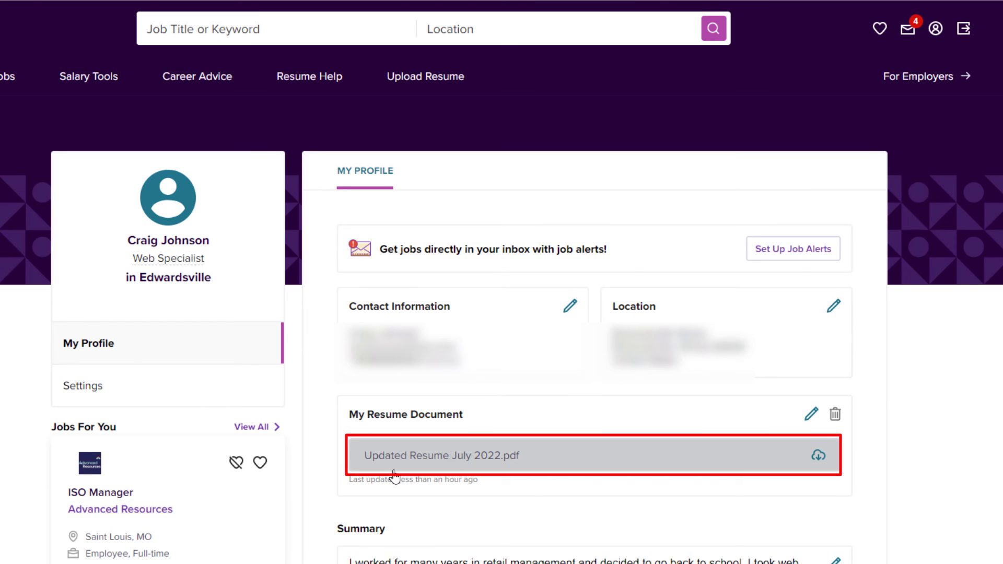
mouse_move(446, 472)
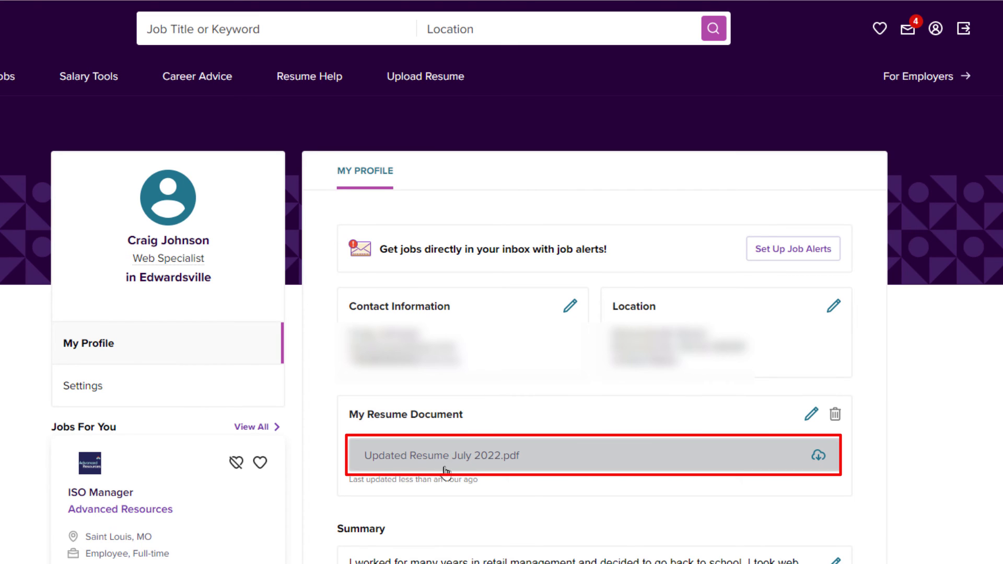